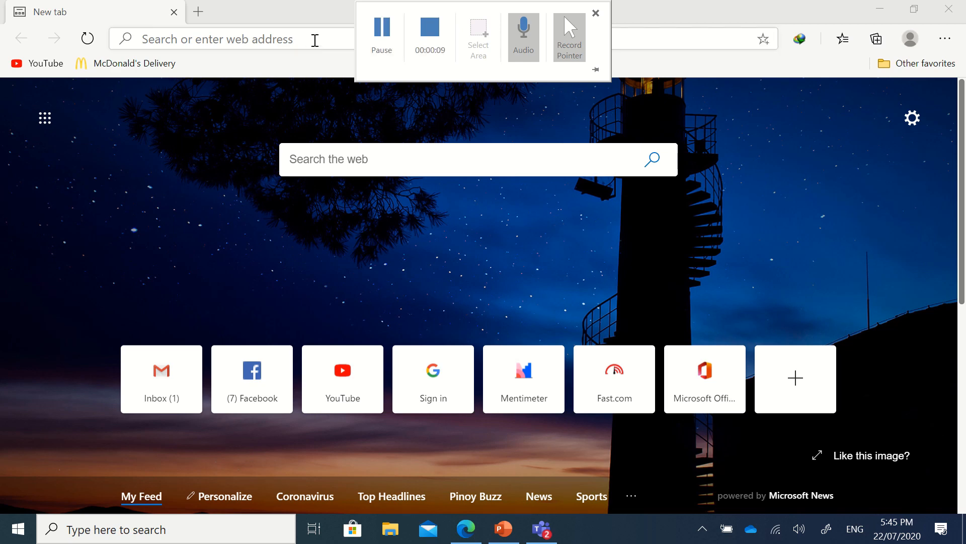
# - Begin entering the Google Calendar address in the Edge address bar
pyautogui.click(594, 13)
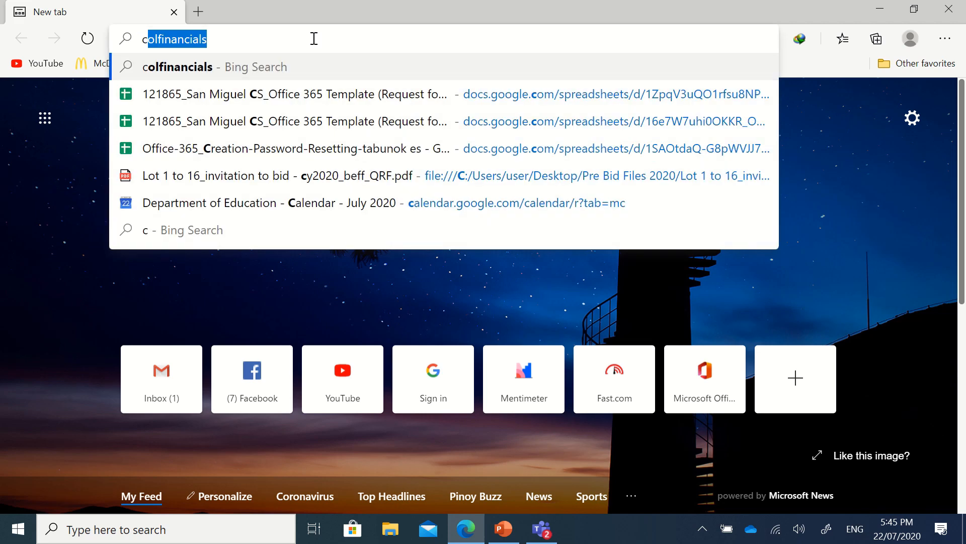
pyautogui.write('caln')
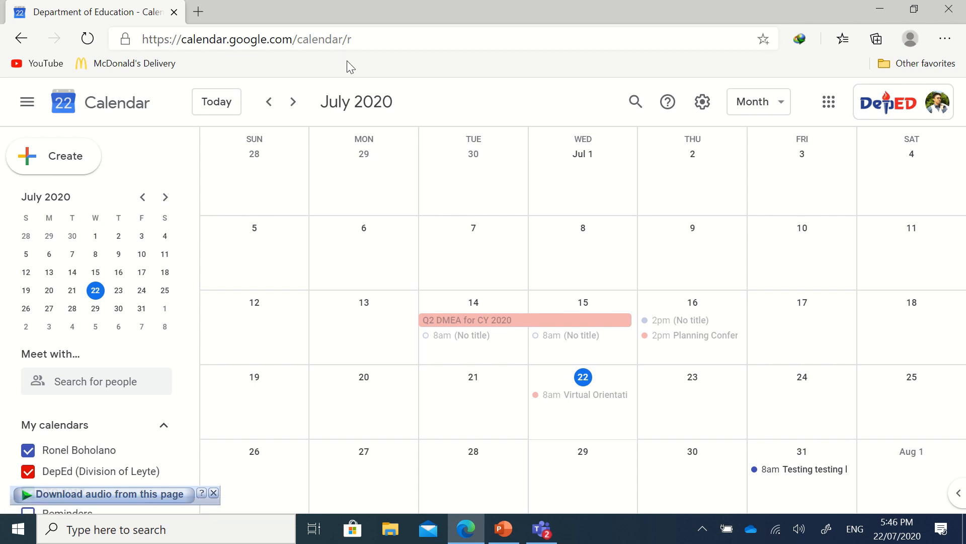
pyautogui.moveTo(331, 67)
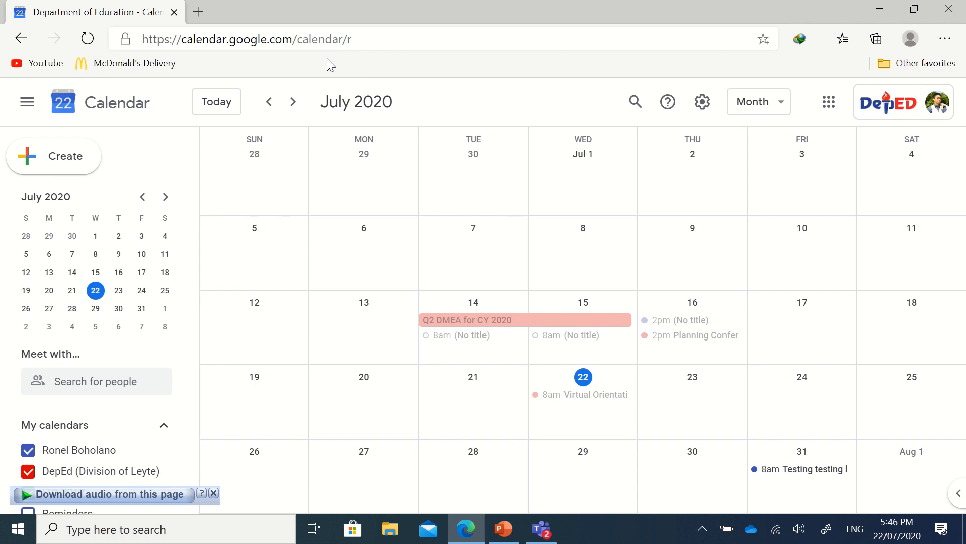
pyautogui.moveTo(216, 101)
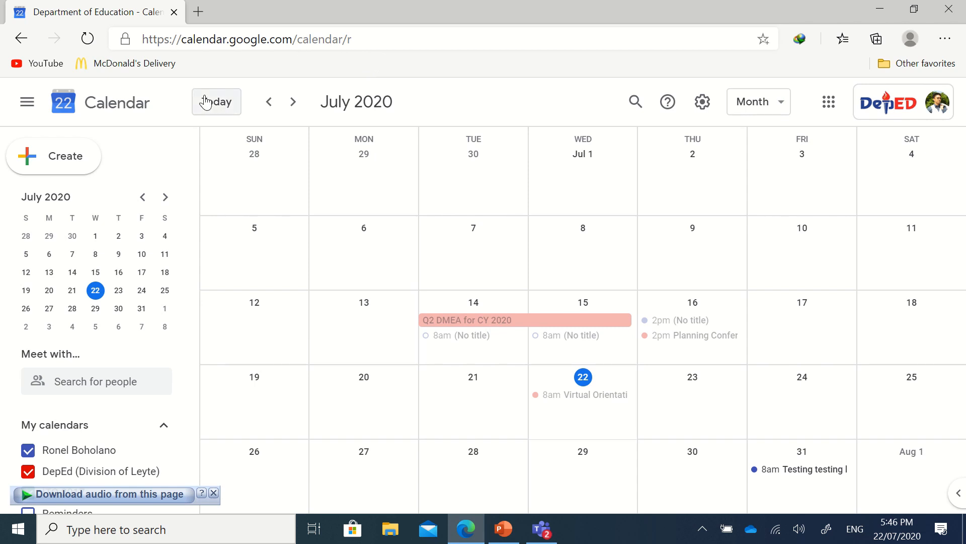
pyautogui.moveTo(112, 137)
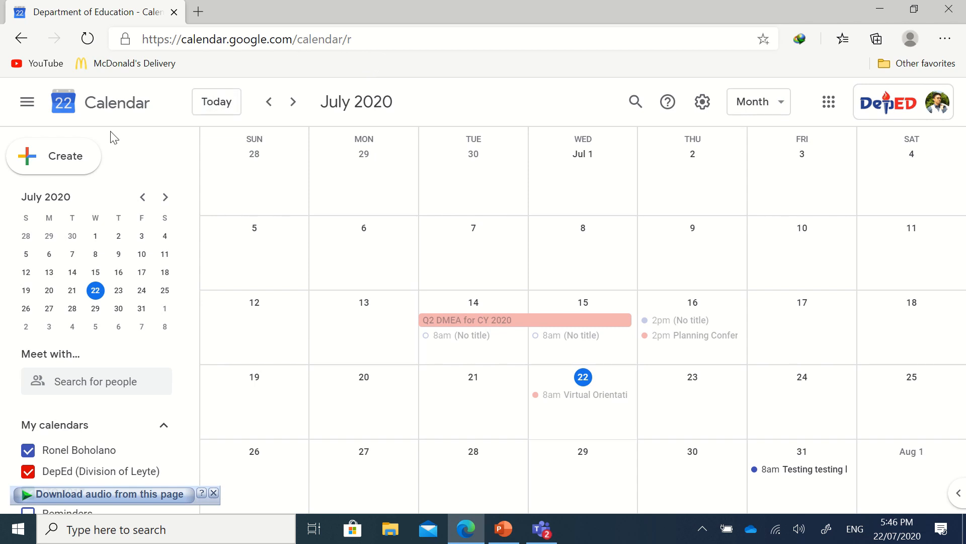
pyautogui.moveTo(446, 110)
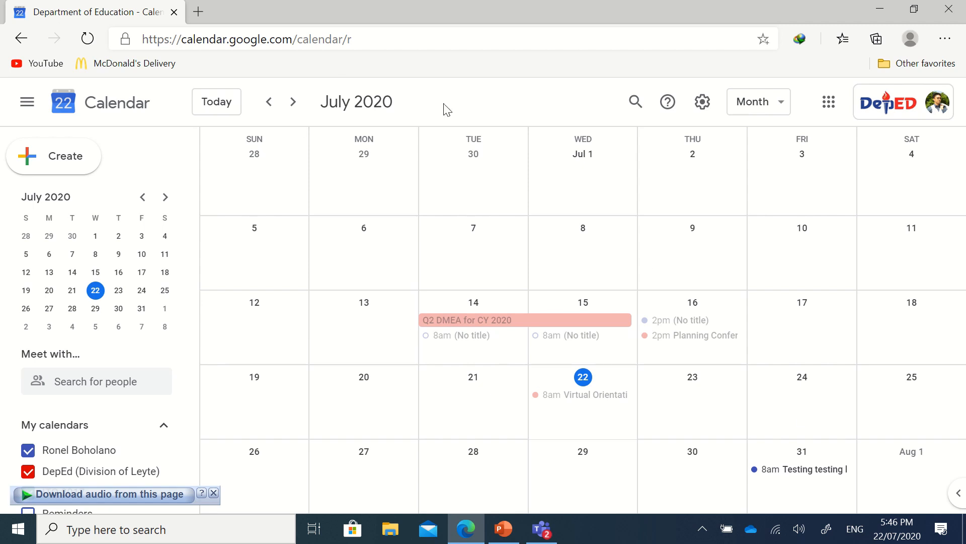
pyautogui.moveTo(131, 183)
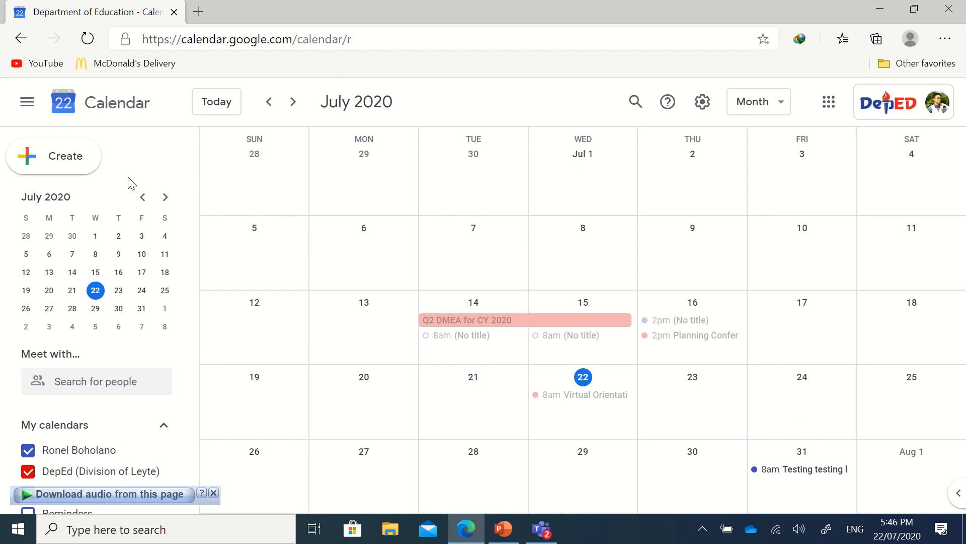
pyautogui.moveTo(67, 169)
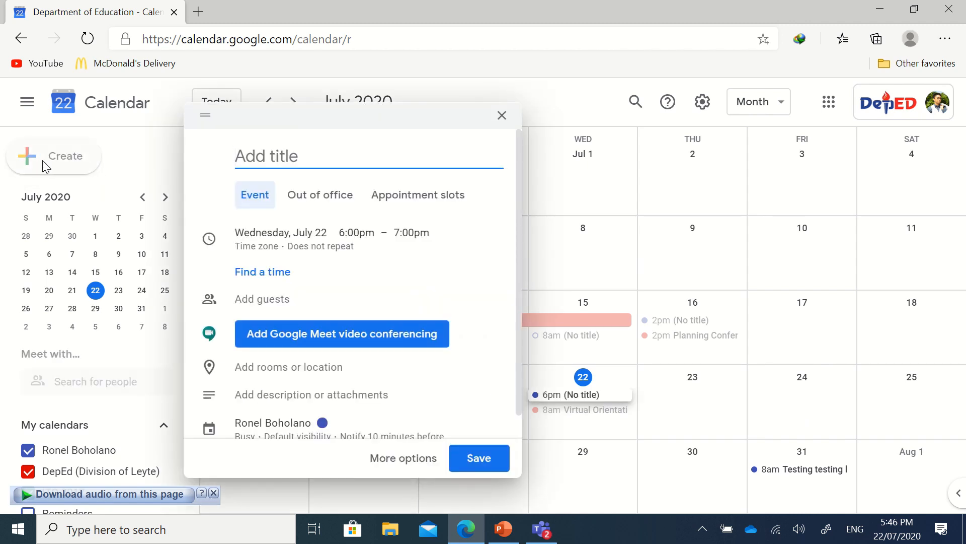
# - Dismiss the old draft and title the new event 'First Virtual Learning Action Cells'
pyautogui.click(502, 114)
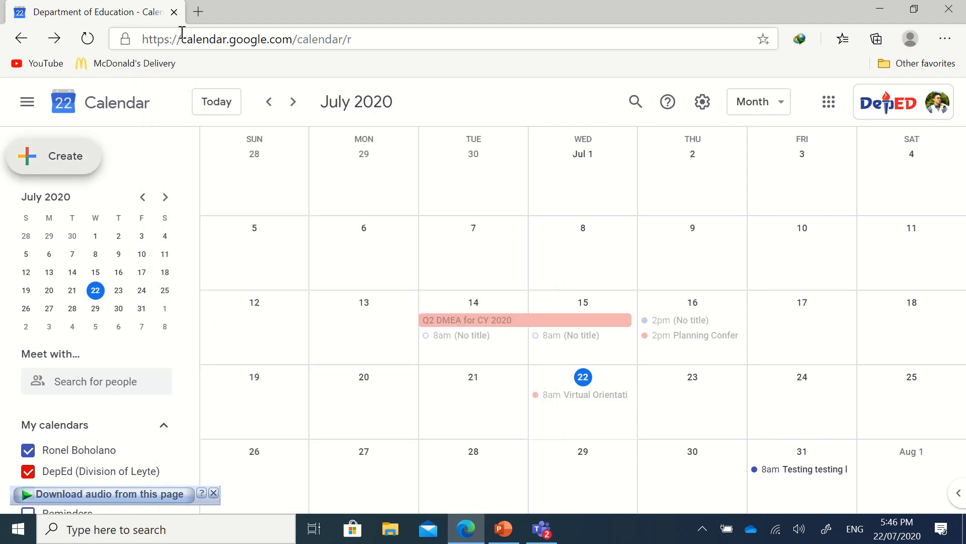
pyautogui.moveTo(65, 188)
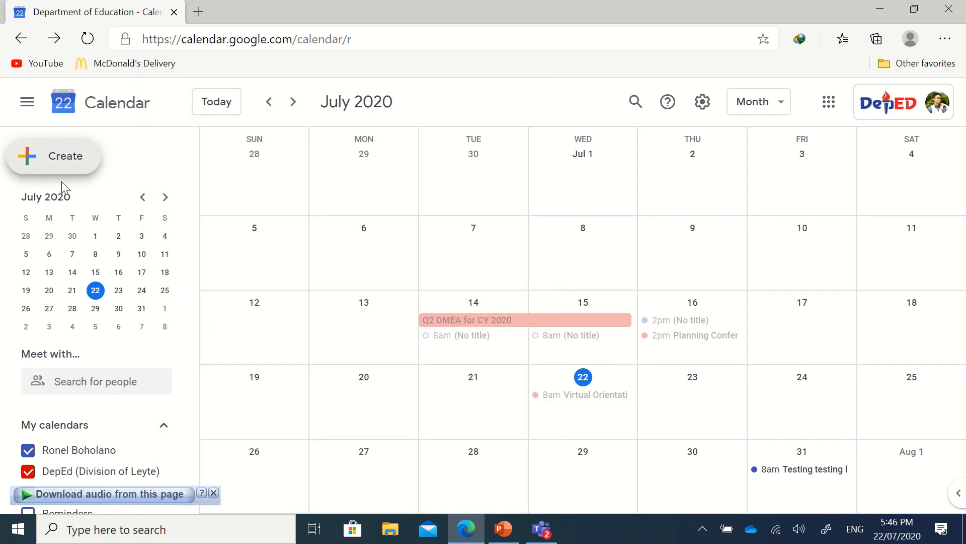
pyautogui.moveTo(50, 162)
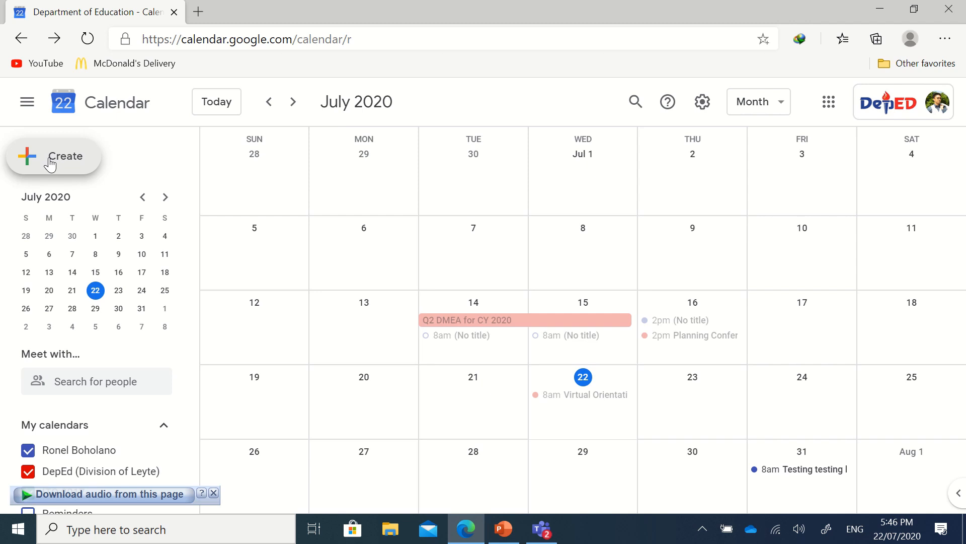
pyautogui.moveTo(54, 159)
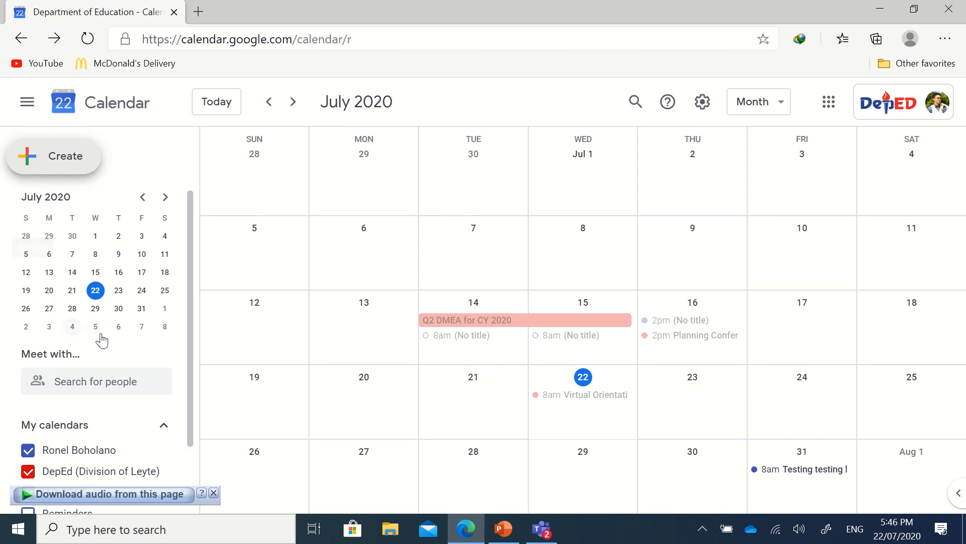
pyautogui.moveTo(72, 217)
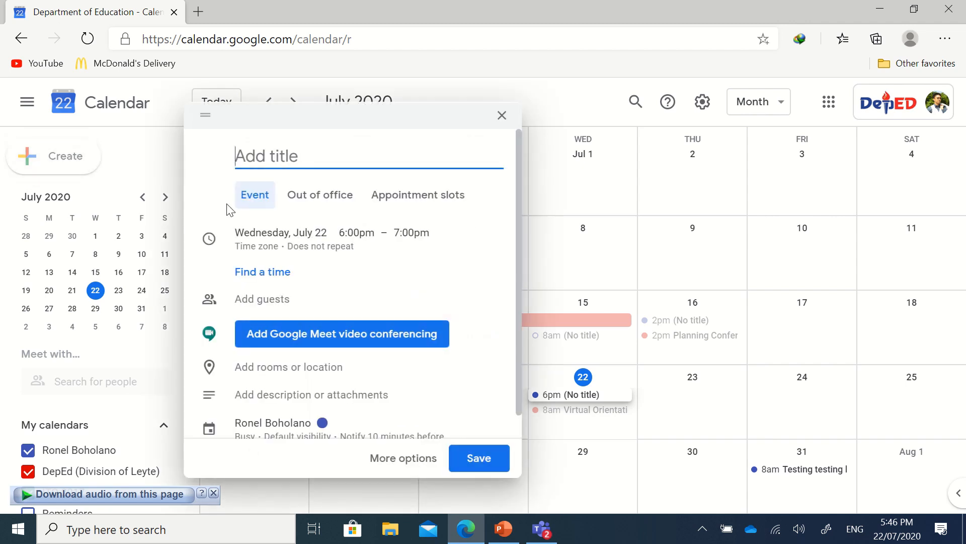
pyautogui.moveTo(313, 155)
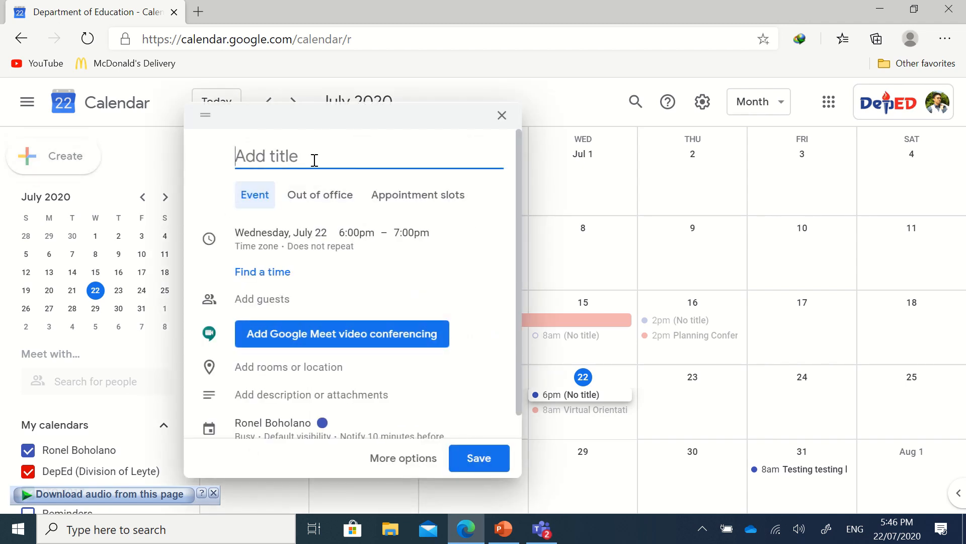
pyautogui.write('First Vi')
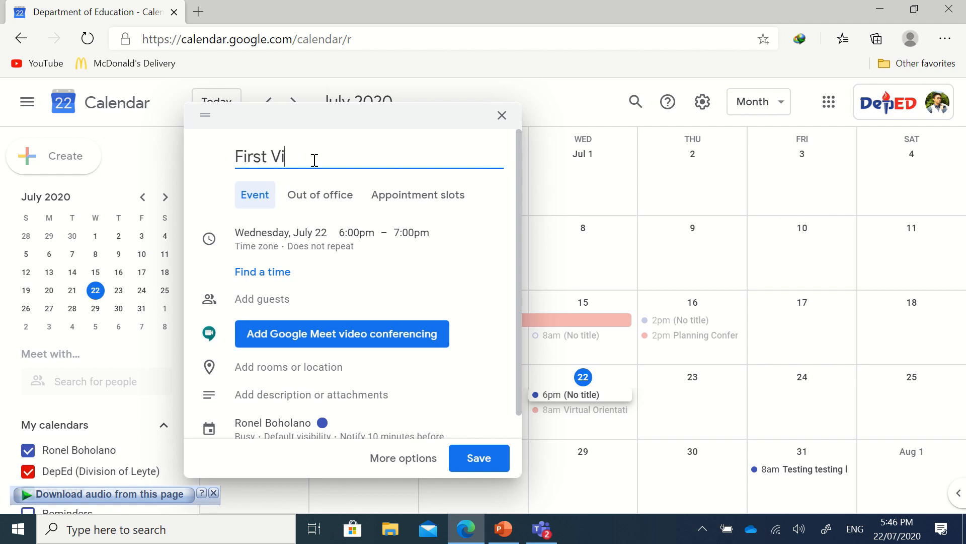
pyautogui.write('rtual LEarning')
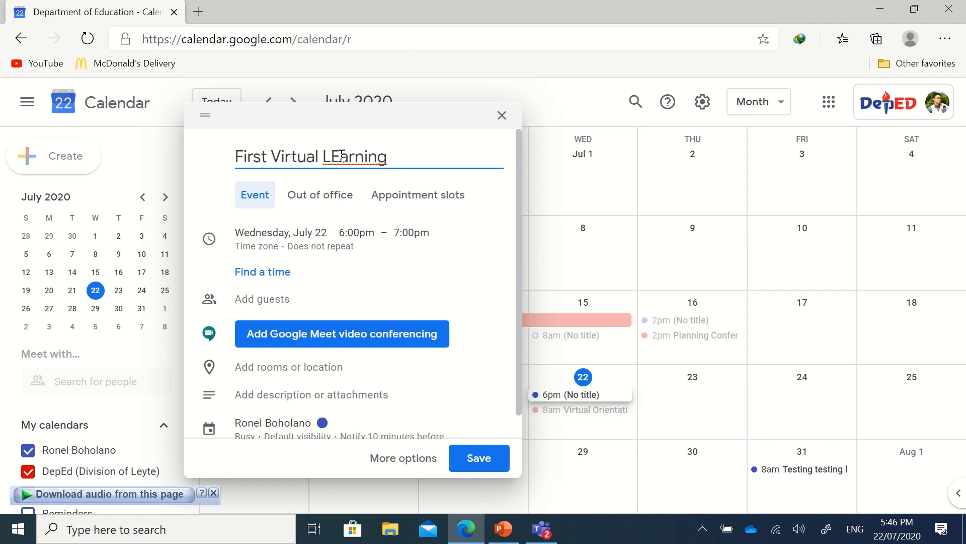
pyautogui.write('Ac')
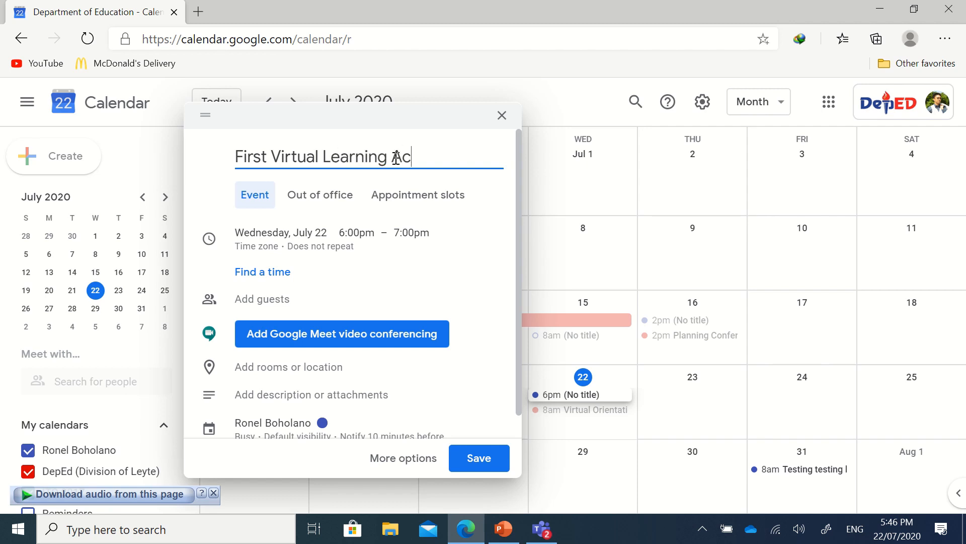
pyautogui.write('tion Cells')
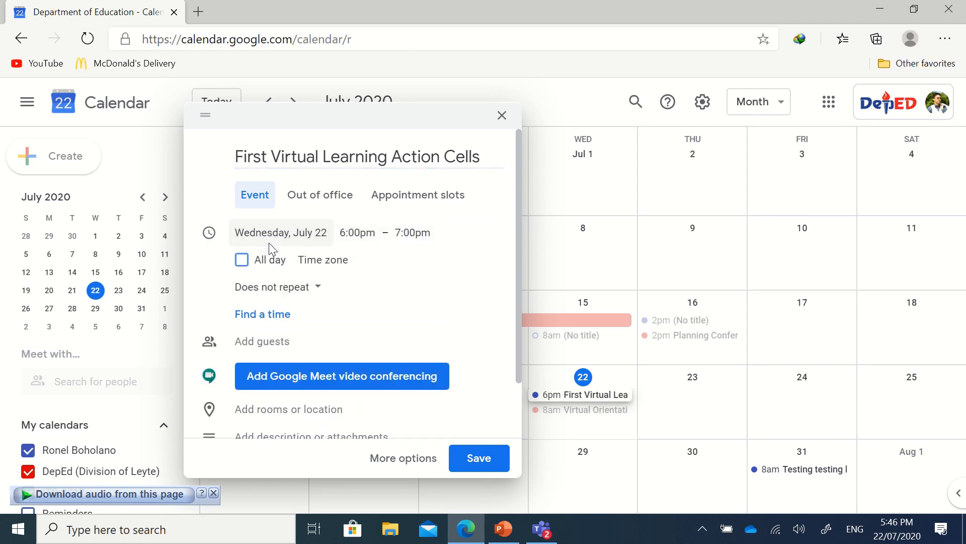
# - Set the event date to July 31 and scroll the start-time list toward 8:00am
pyautogui.click(281, 233)
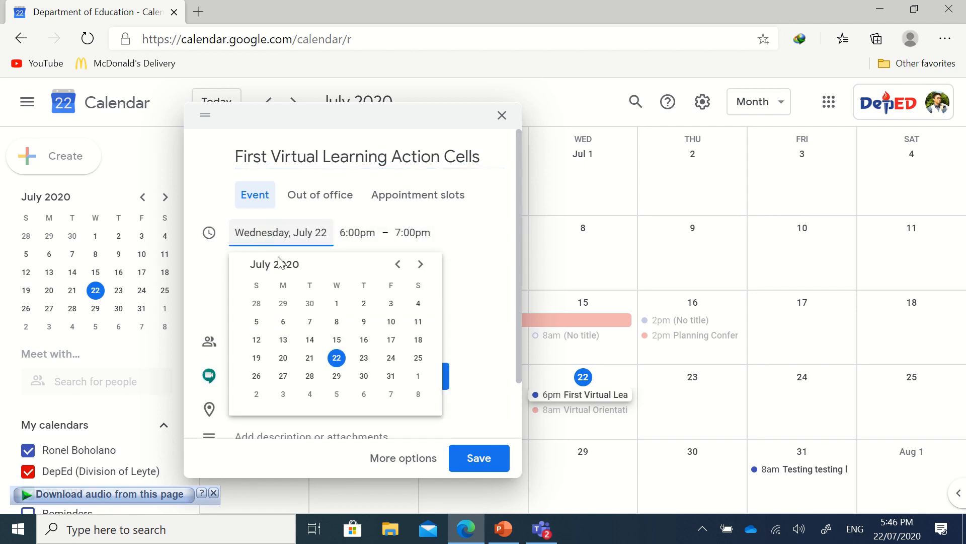
pyautogui.moveTo(326, 383)
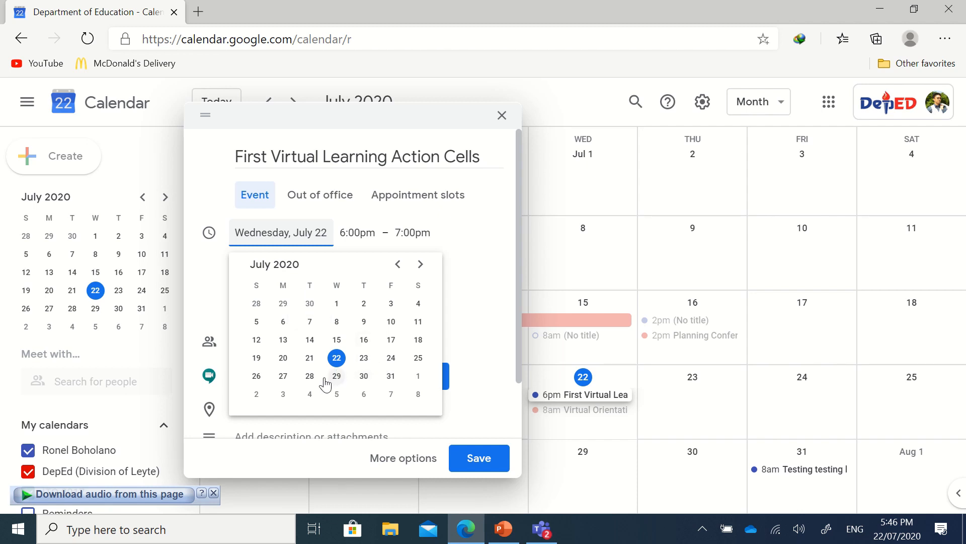
pyautogui.moveTo(392, 376)
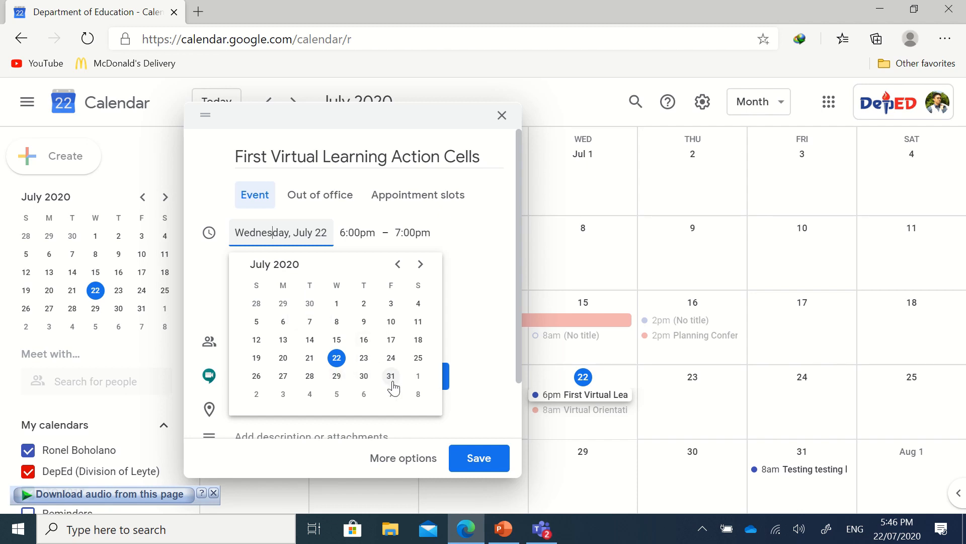
pyautogui.click(391, 375)
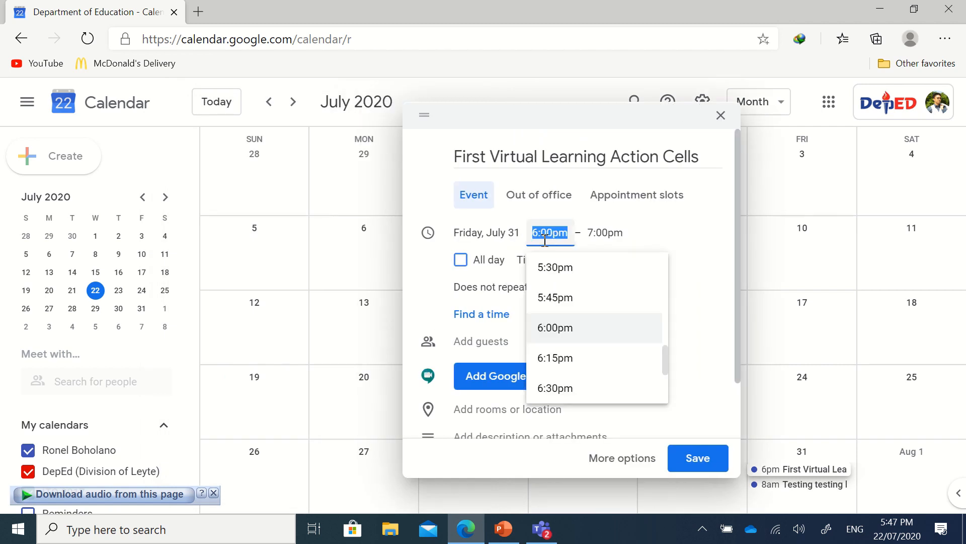
pyautogui.scroll(3)
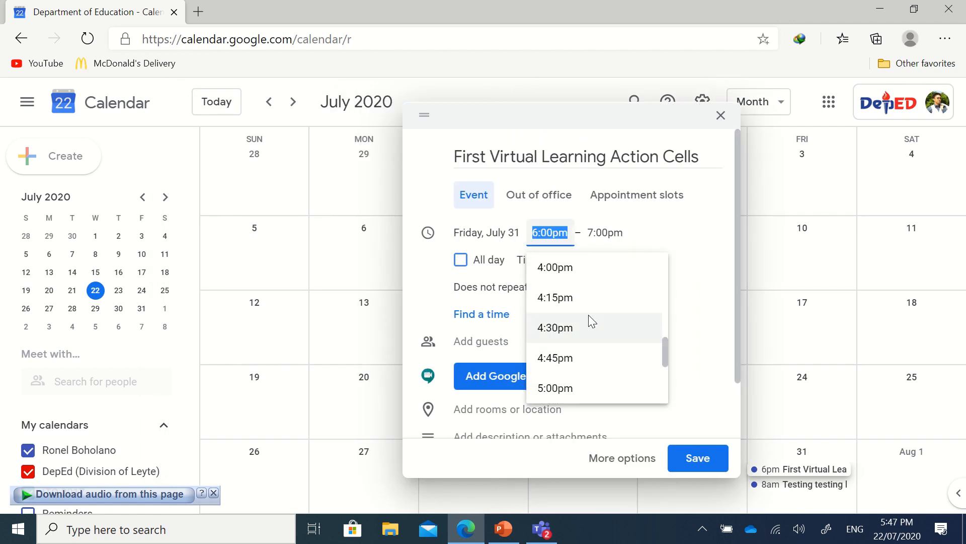
pyautogui.scroll(3)
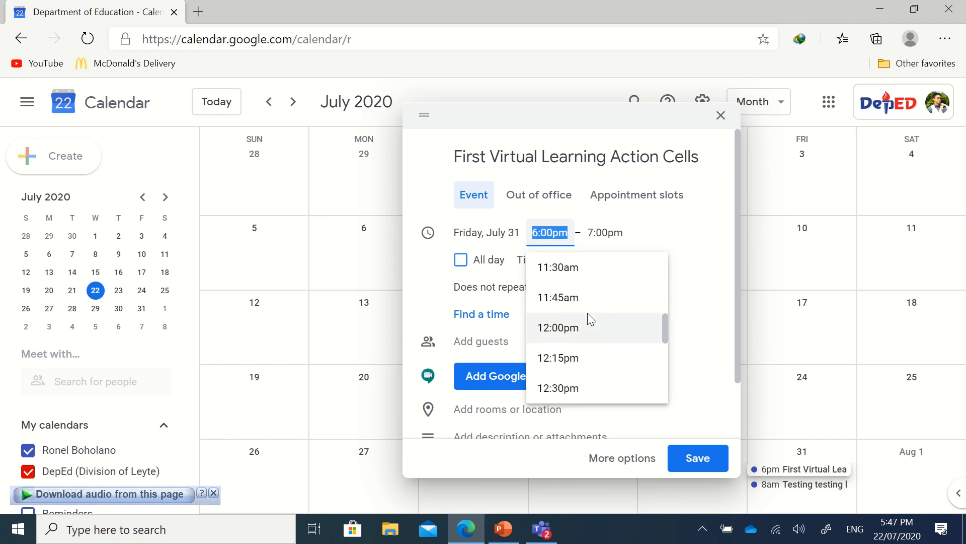
pyautogui.scroll(3)
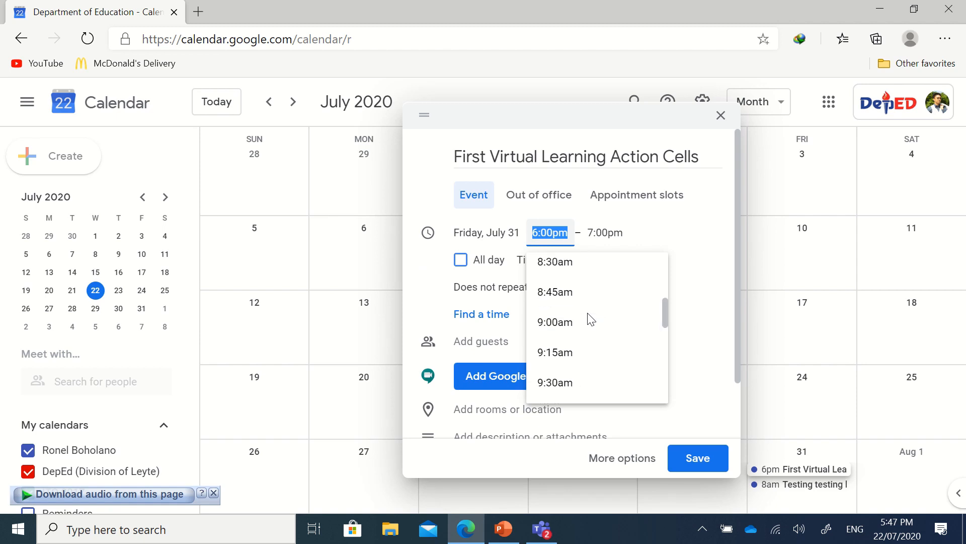
pyautogui.scroll(3)
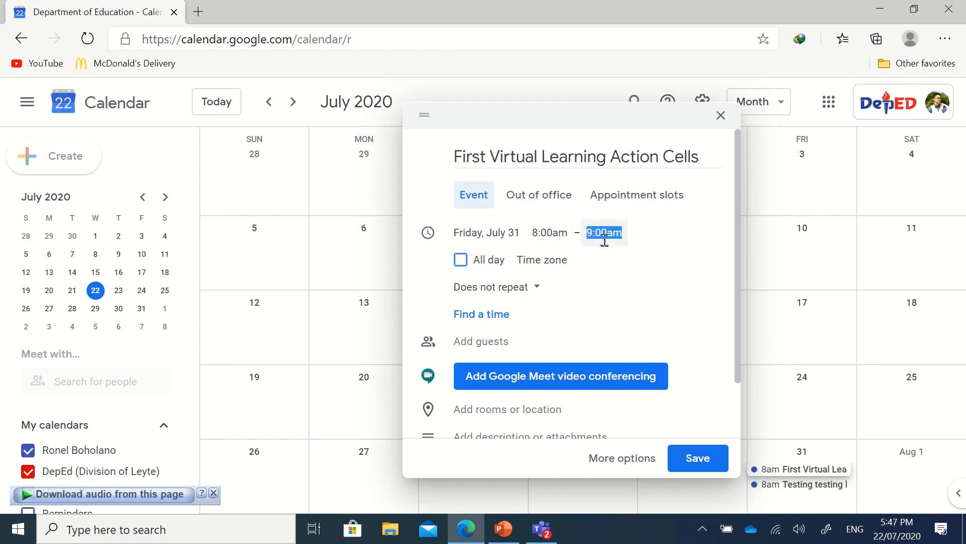
# - Set the event end time to 12:00pm (4 hrs)
pyautogui.click(604, 232)
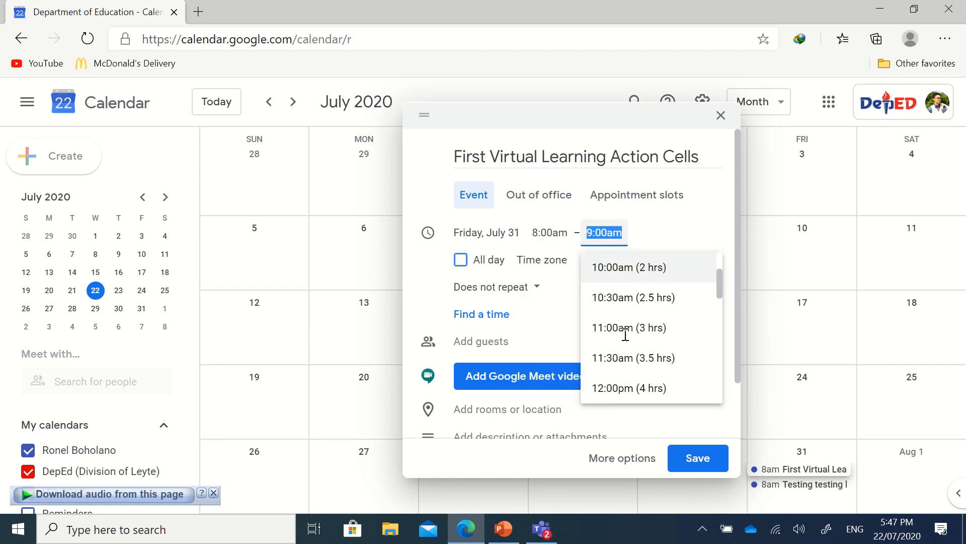
pyautogui.click(628, 387)
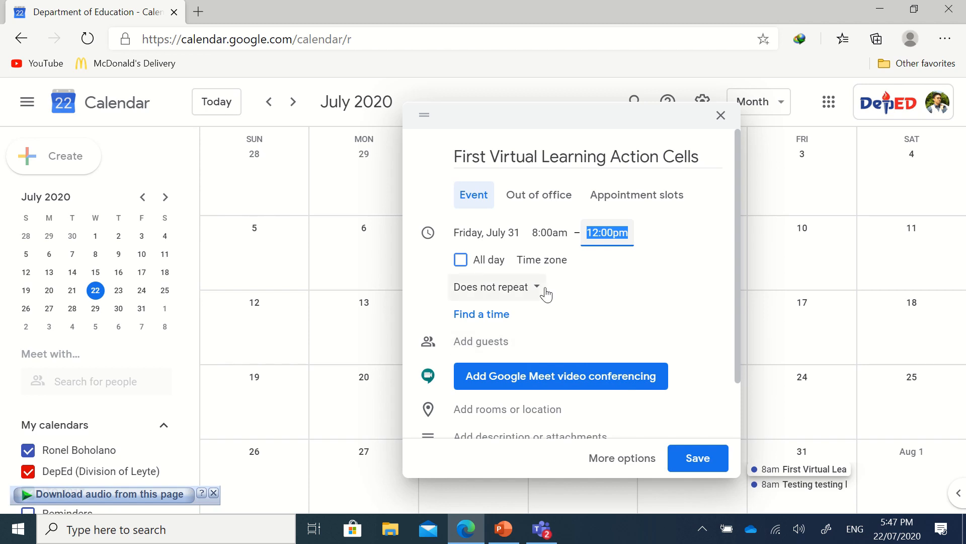
pyautogui.moveTo(490, 341)
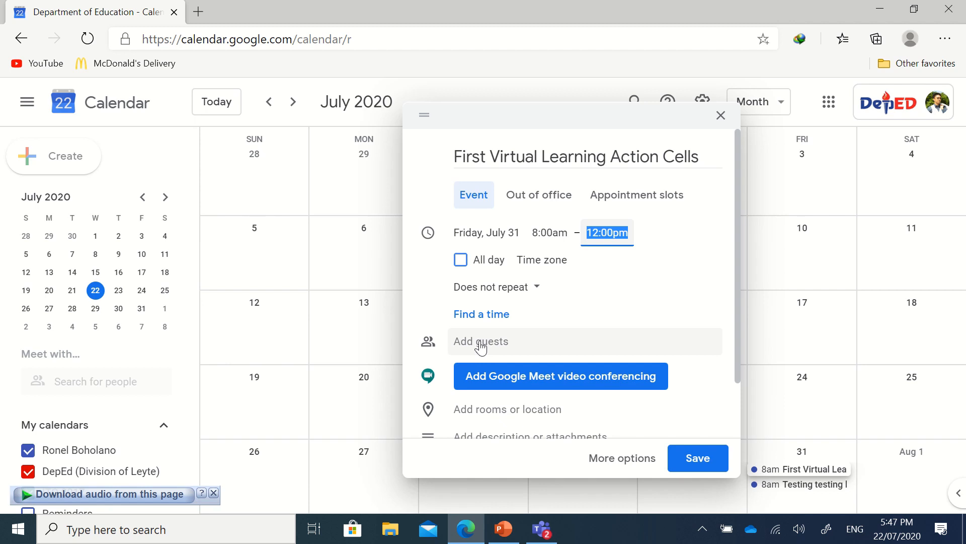
pyautogui.moveTo(493, 351)
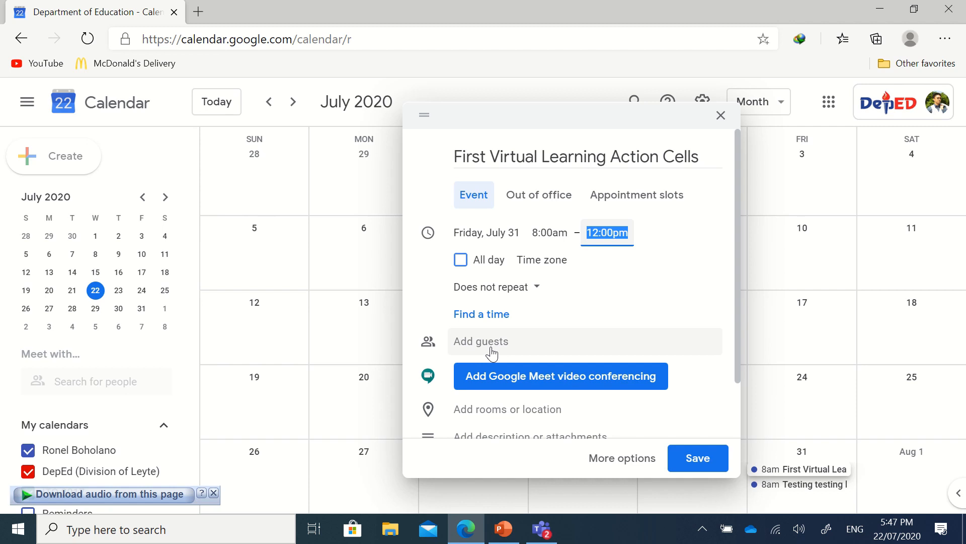
pyautogui.moveTo(548, 344)
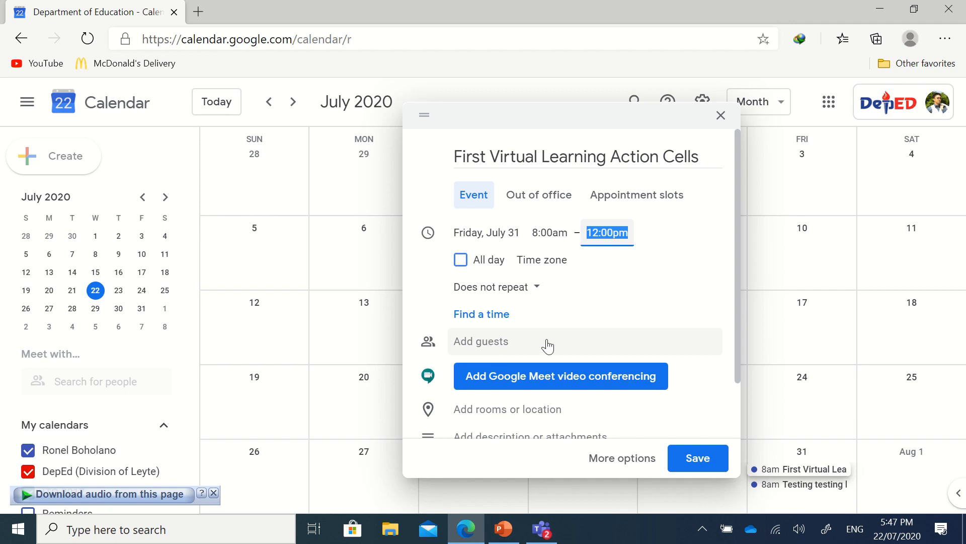
# - Add Google Meet video conferencing to the event
pyautogui.scroll(-3)
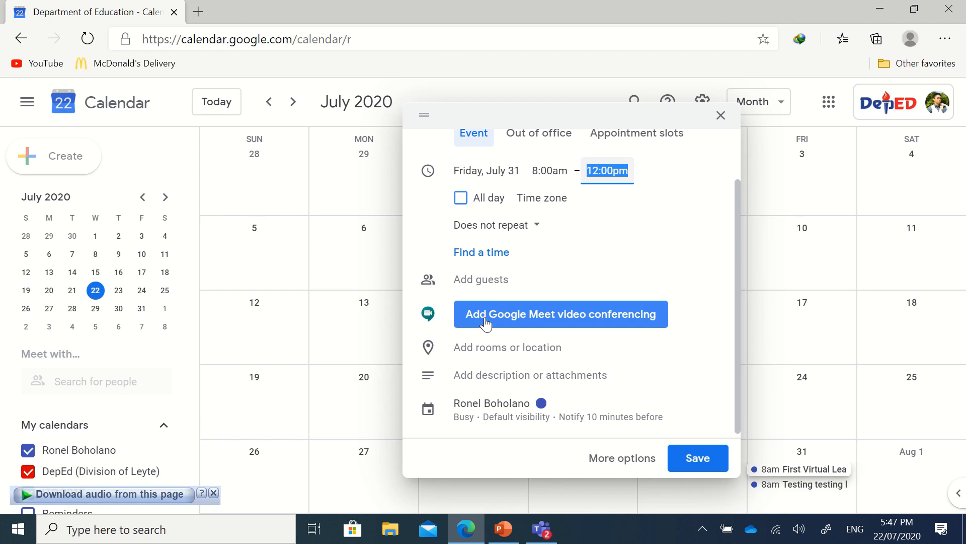
pyautogui.click(560, 314)
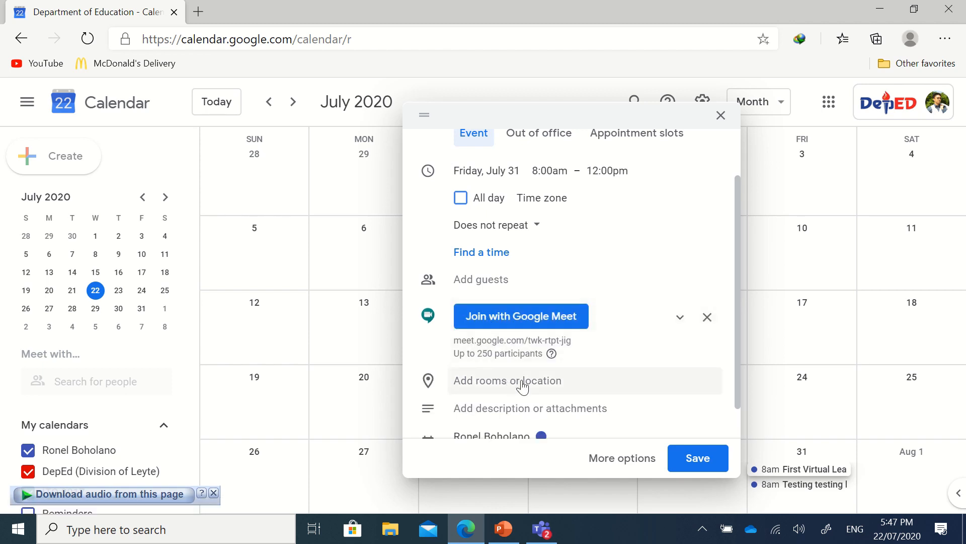
pyautogui.scroll(-3)
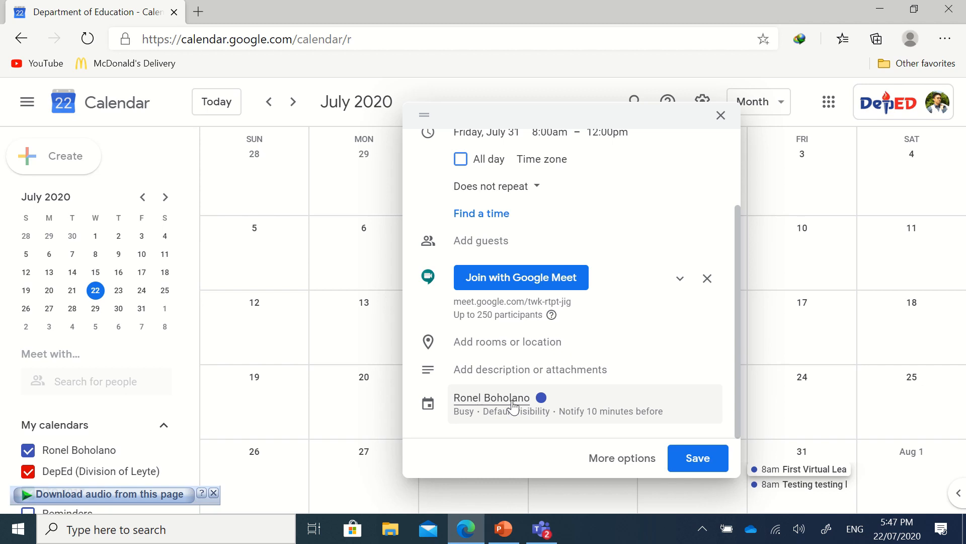
pyautogui.moveTo(551, 406)
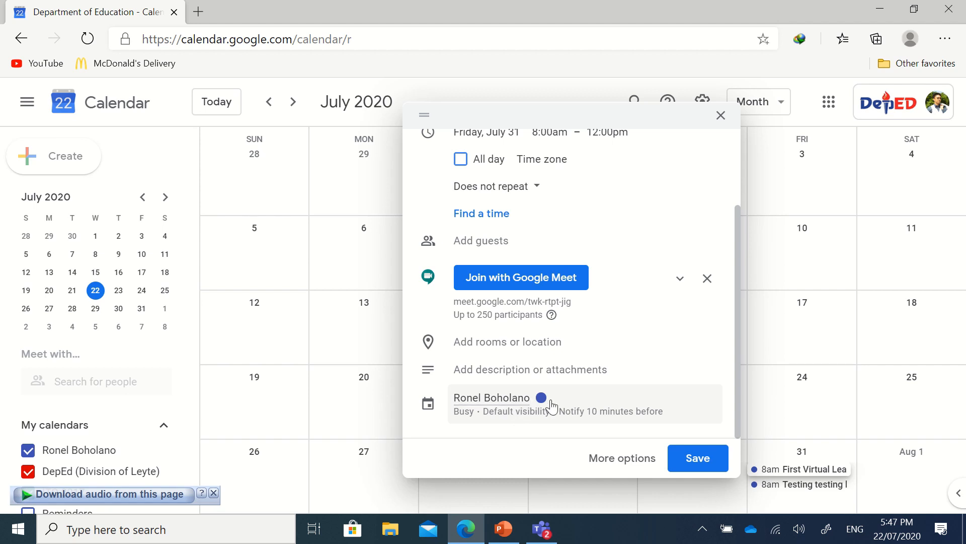
pyautogui.moveTo(697, 458)
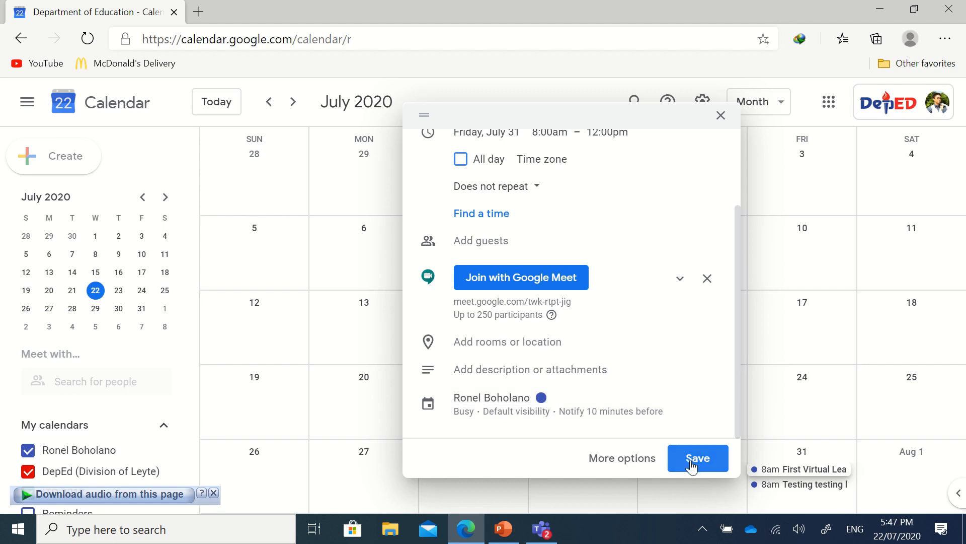
# - Save the new event to the calendar
pyautogui.click(697, 458)
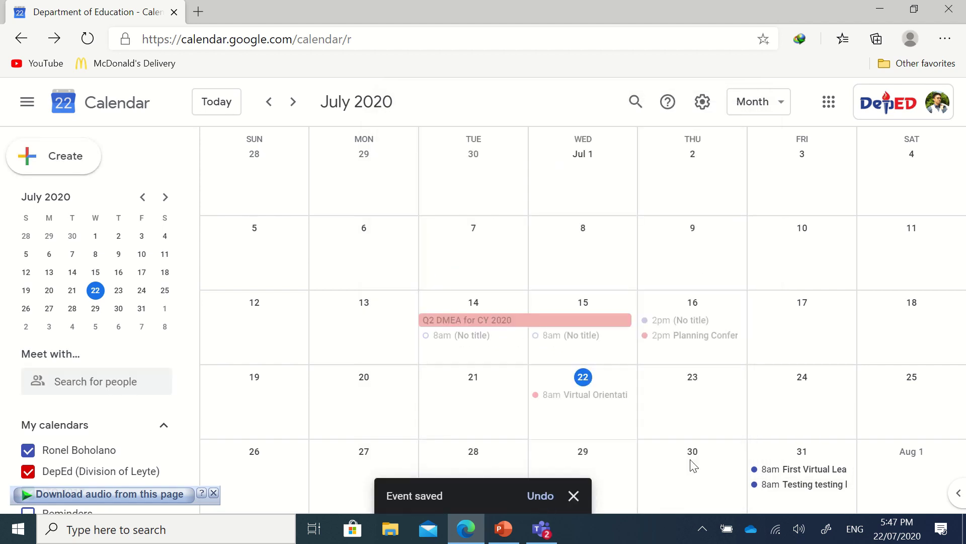
pyautogui.moveTo(526, 401)
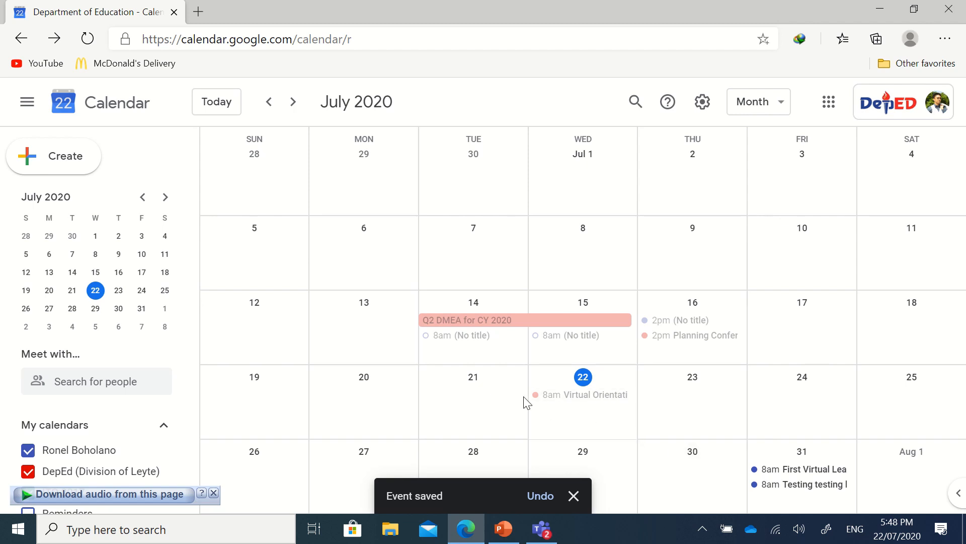
pyautogui.moveTo(781, 261)
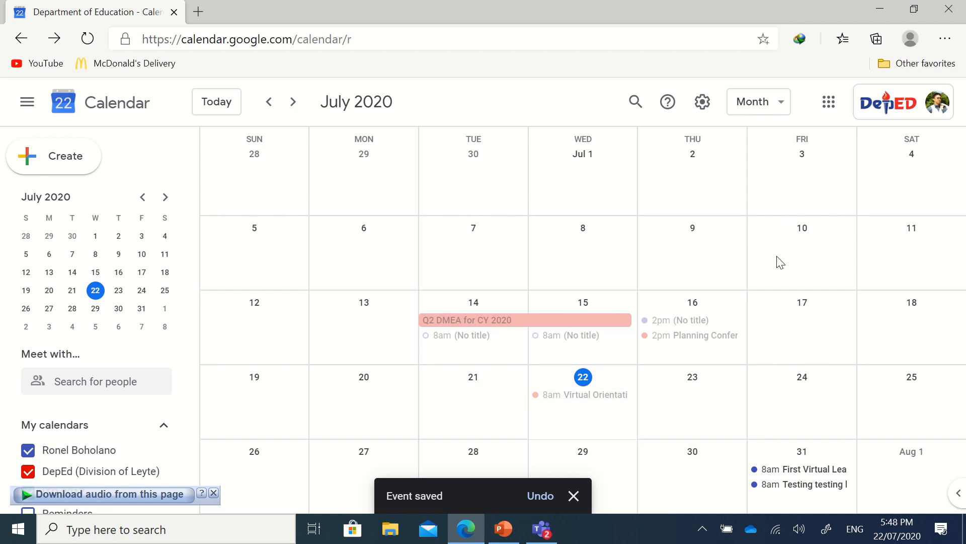
pyautogui.moveTo(785, 362)
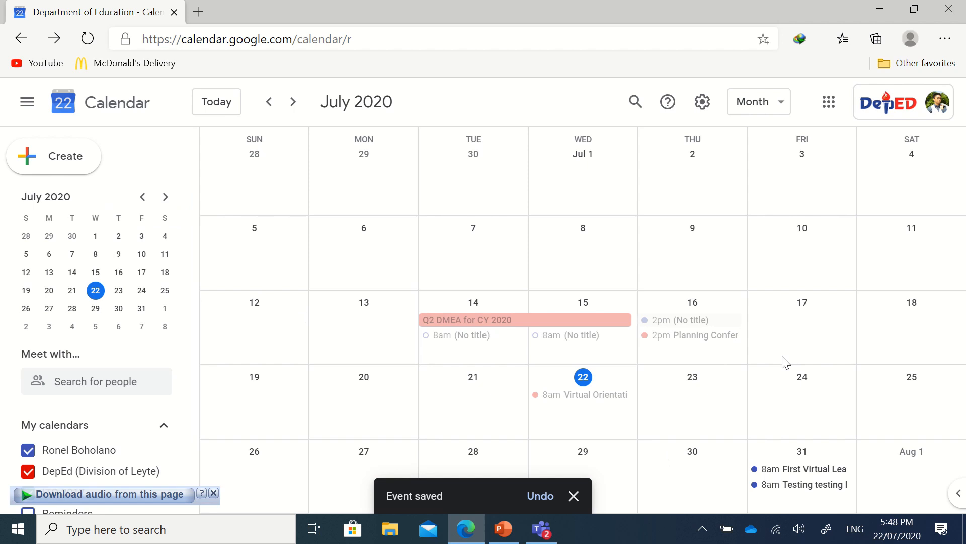
pyautogui.moveTo(799, 479)
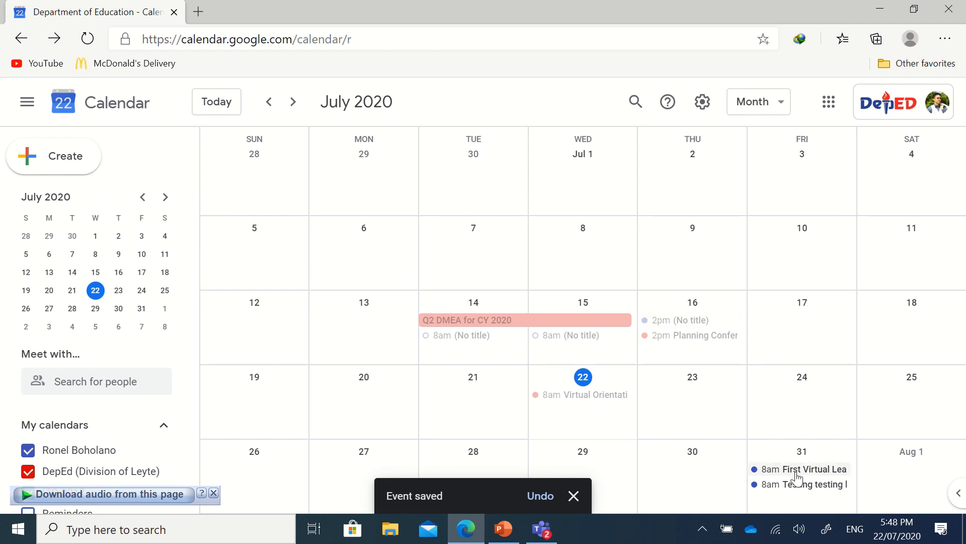
# - View the July 31 event's details and copy its Google Meet joining info
pyautogui.click(815, 469)
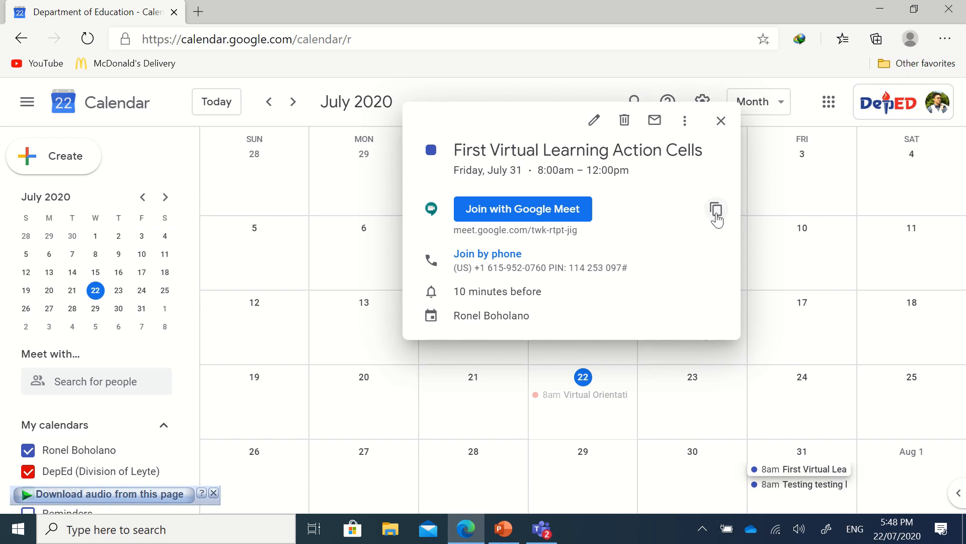
pyautogui.click(715, 210)
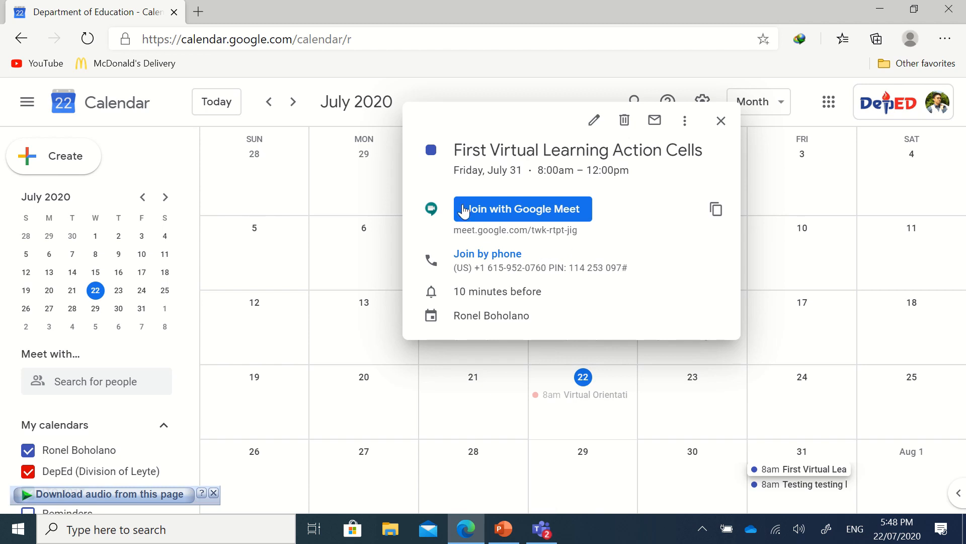
pyautogui.moveTo(391, 159)
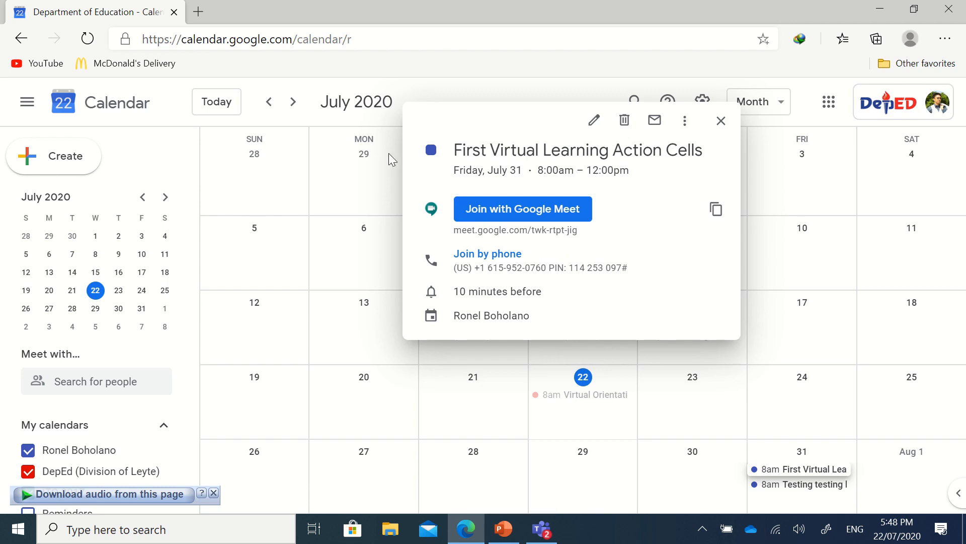
pyautogui.moveTo(407, 175)
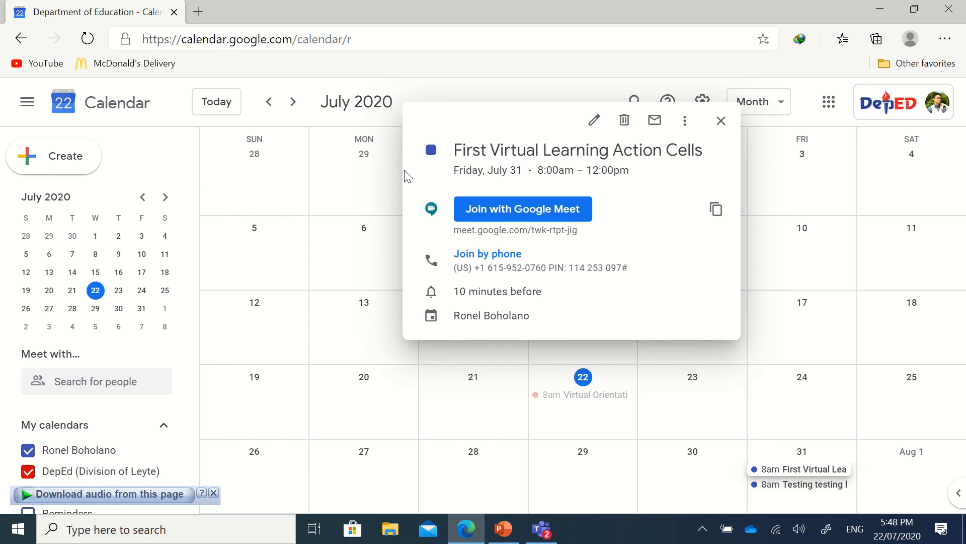
pyautogui.moveTo(447, 191)
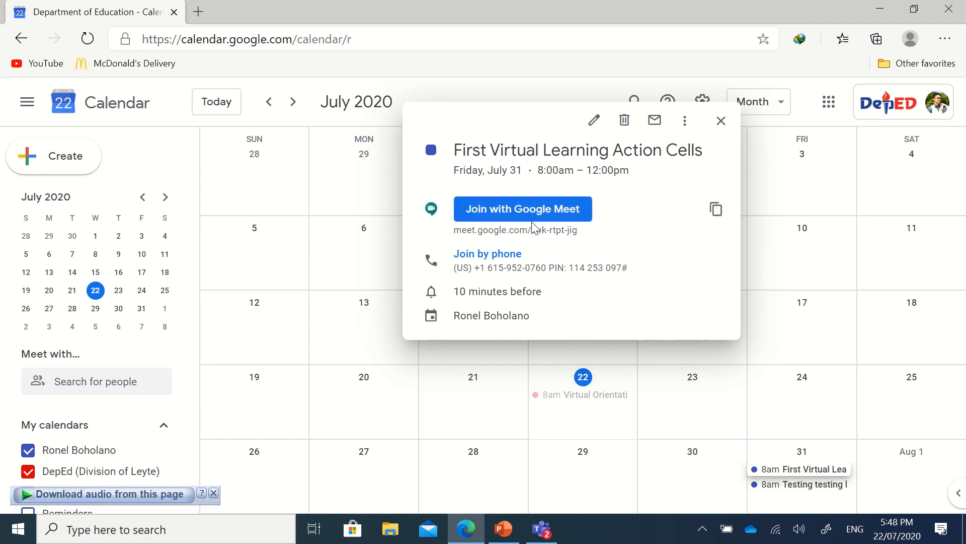
pyautogui.moveTo(557, 231)
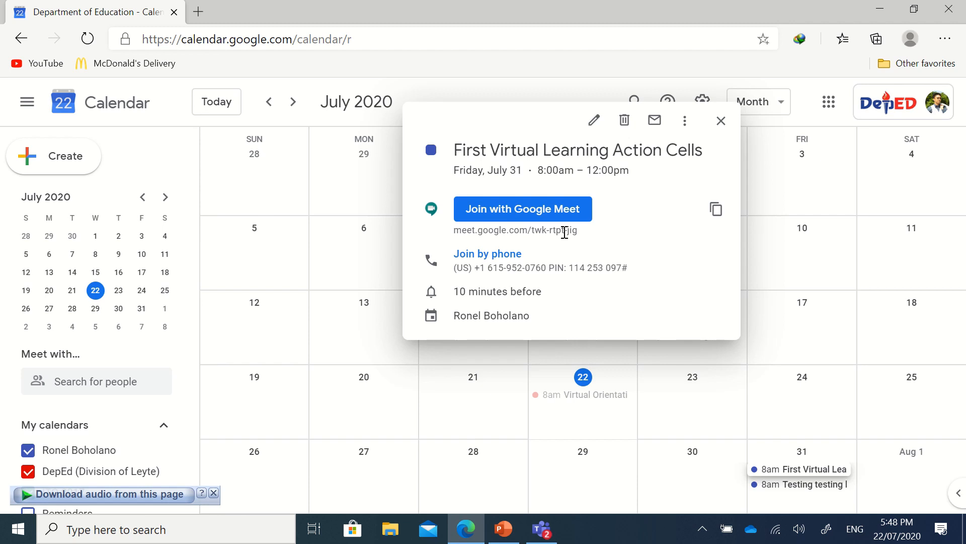
pyautogui.moveTo(589, 232)
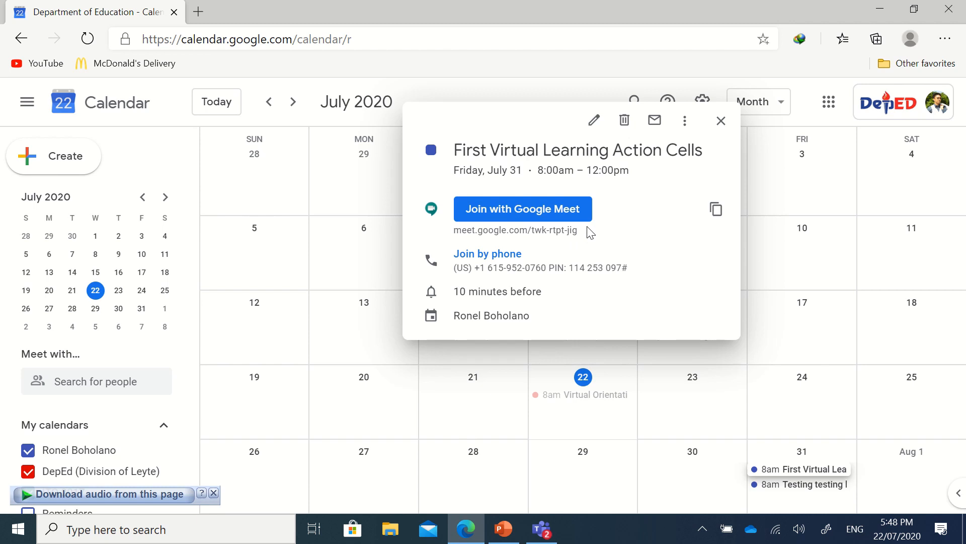
pyautogui.moveTo(597, 237)
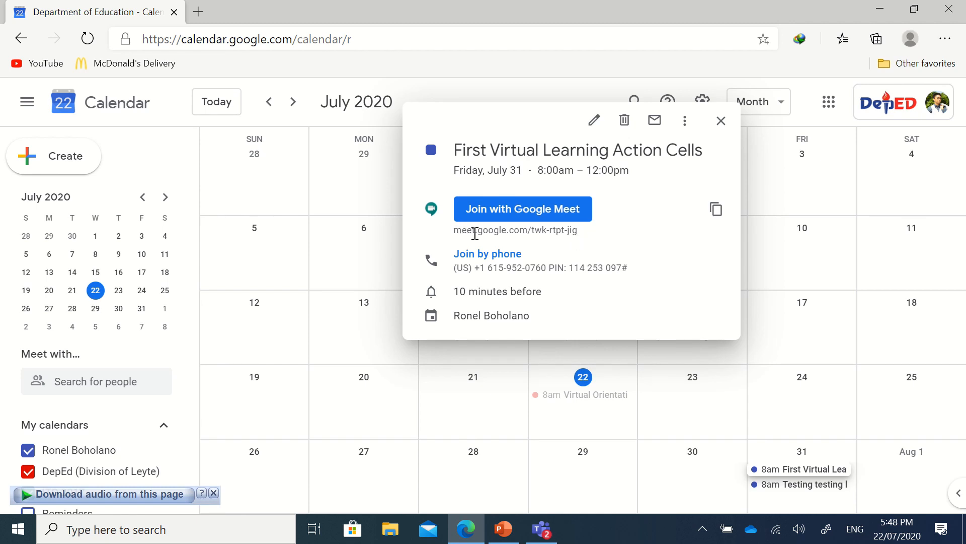
pyautogui.moveTo(579, 247)
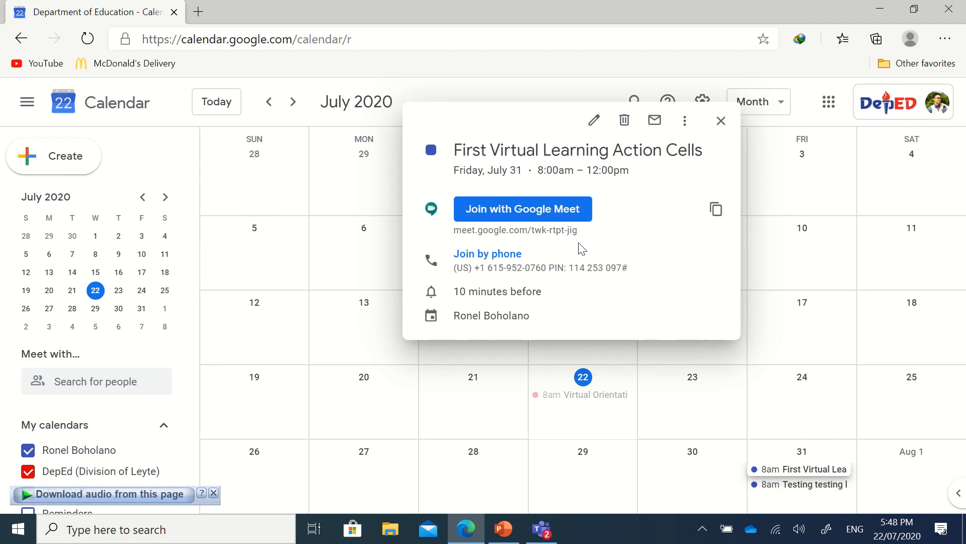
pyautogui.moveTo(598, 242)
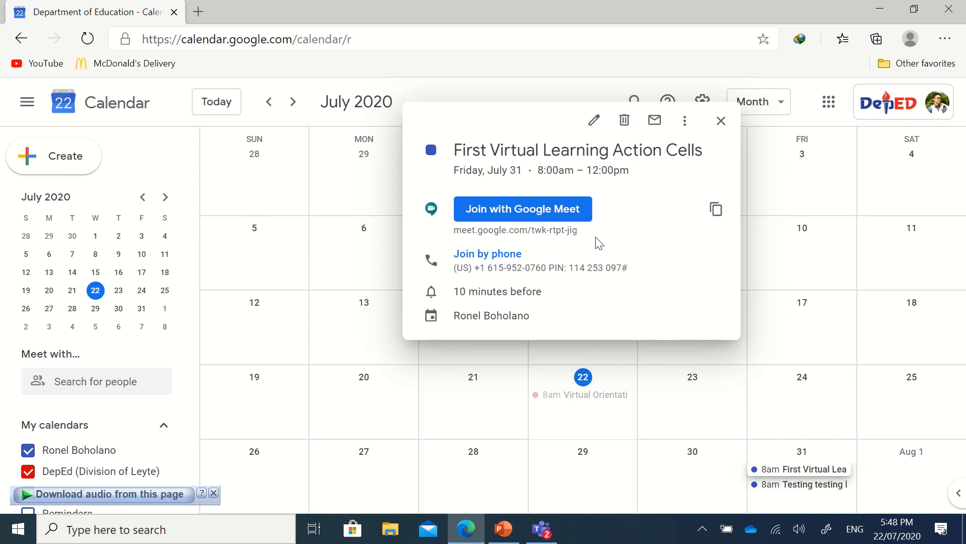